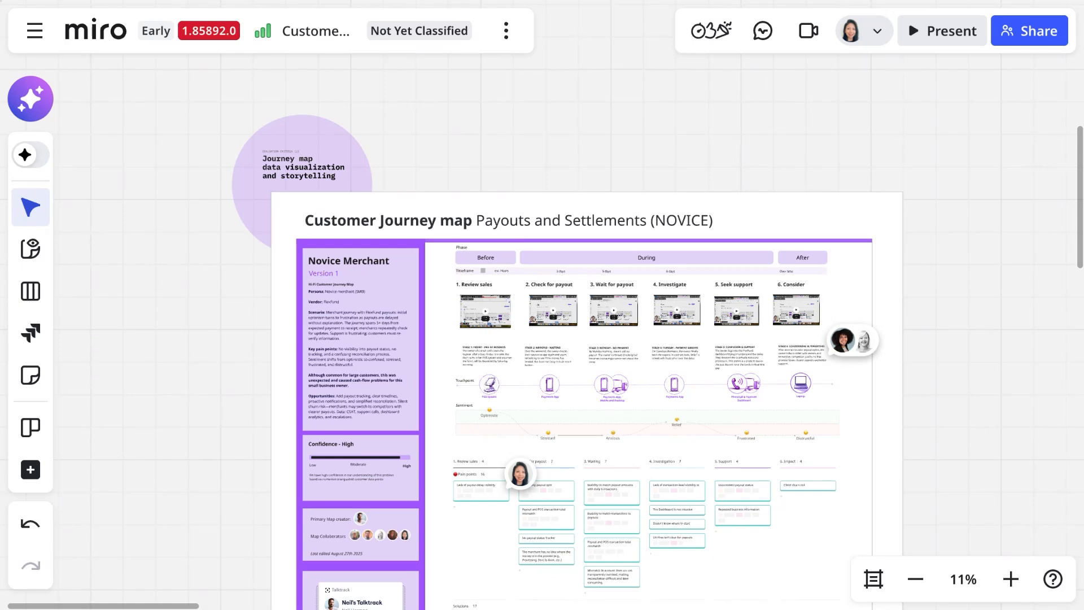
mouse_move(805, 264)
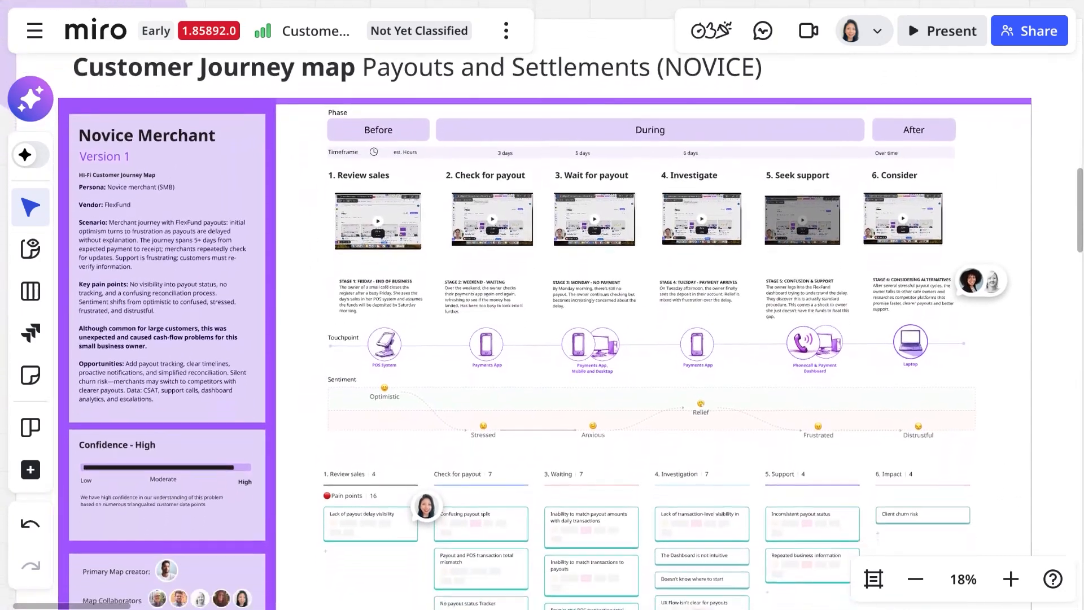
Scroll the journey map down to its Pain points and Solutions rows
scroll("down", 3)
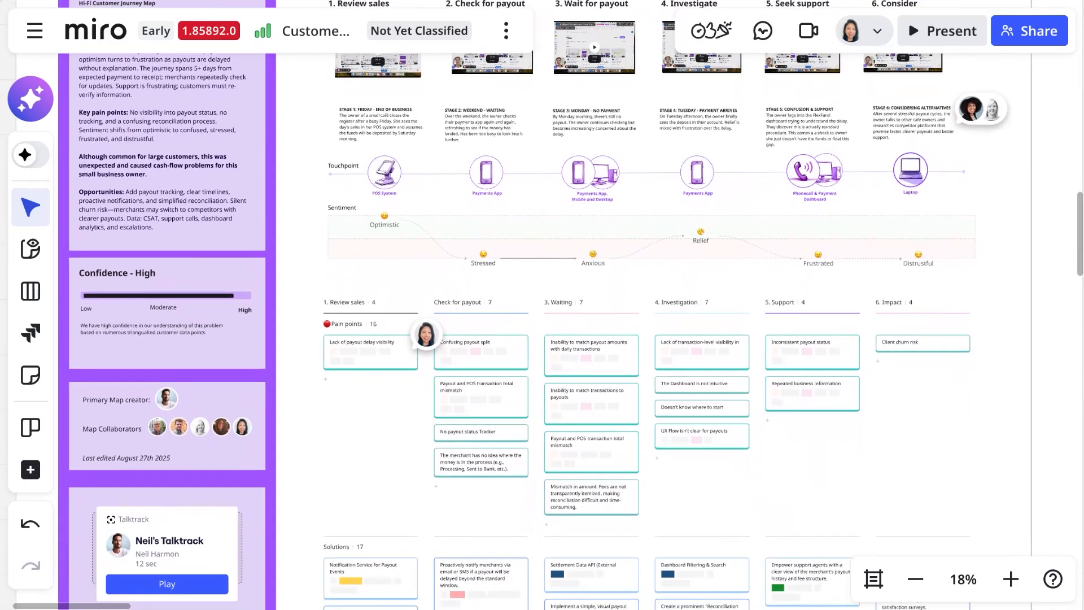
scroll("down", 3)
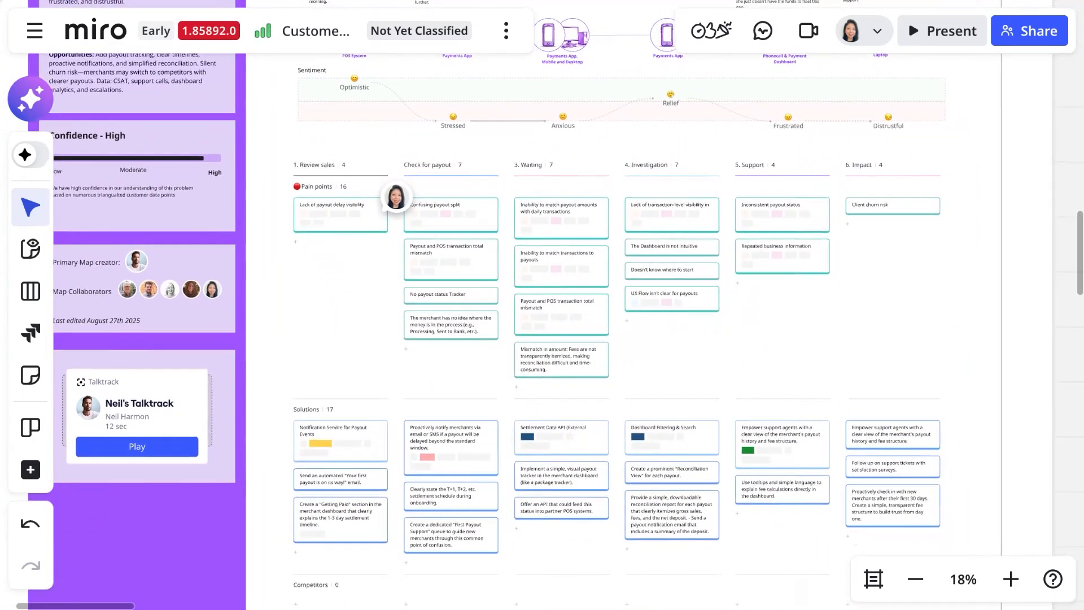
scroll("down", 3)
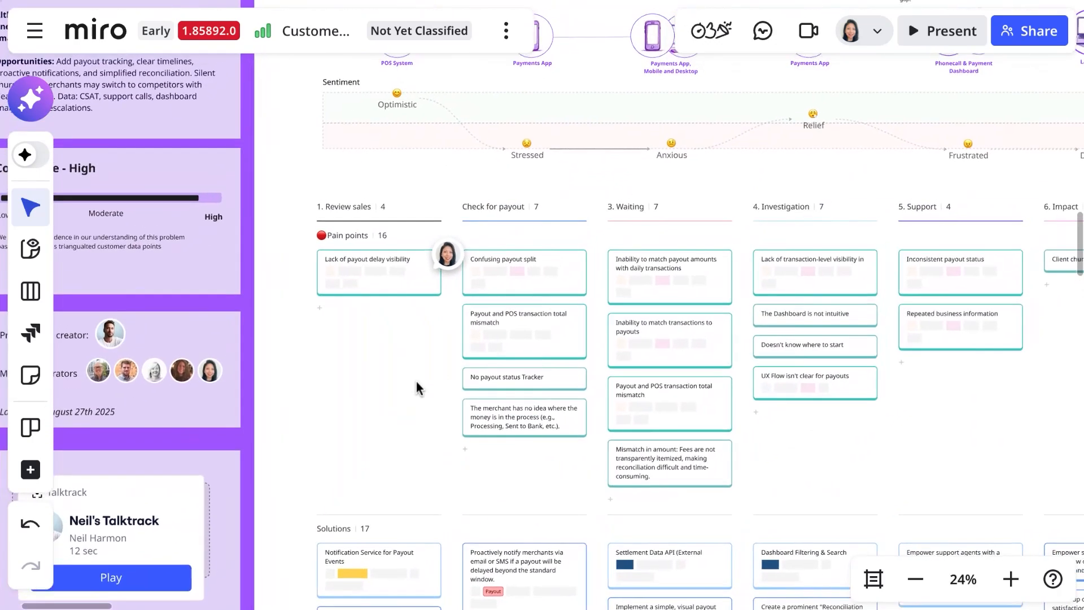
mouse_move(469, 351)
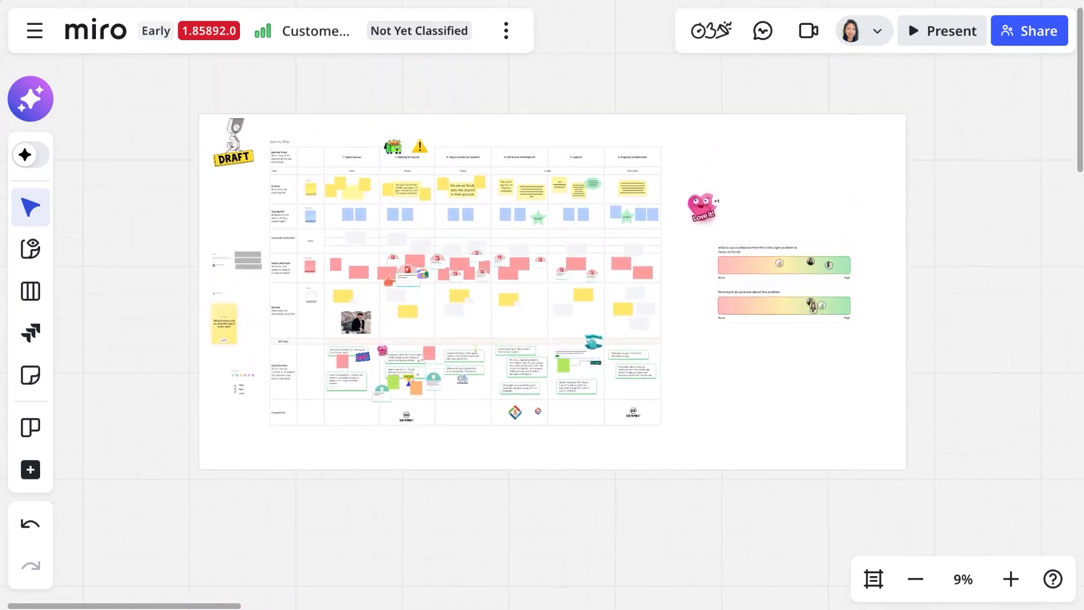
Switch to the lo-fi draft journey board and reveal the space's board list
left_click(1009, 578)
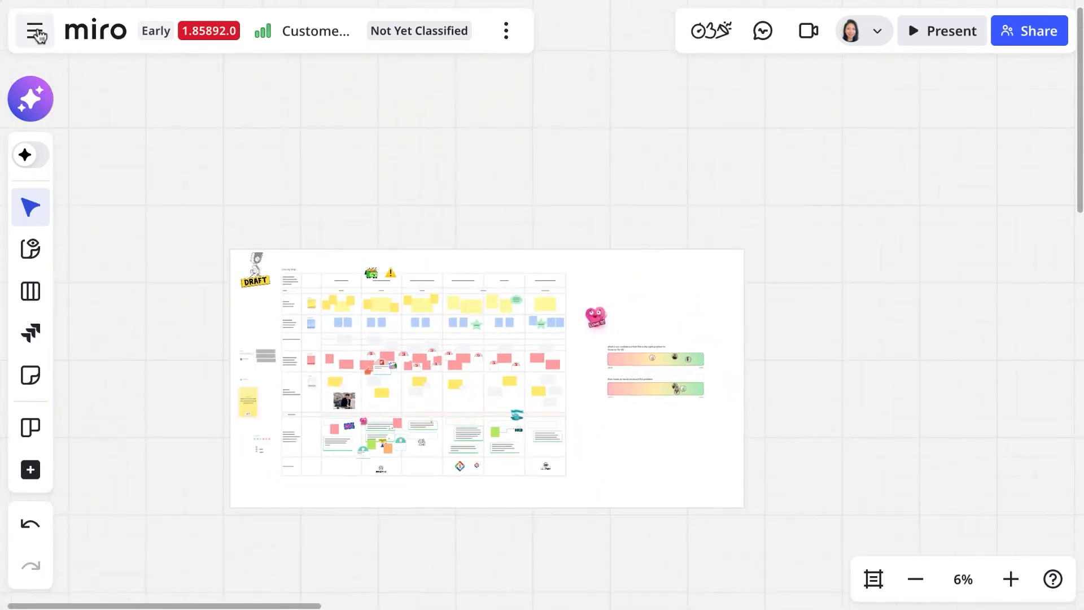
left_click(35, 31)
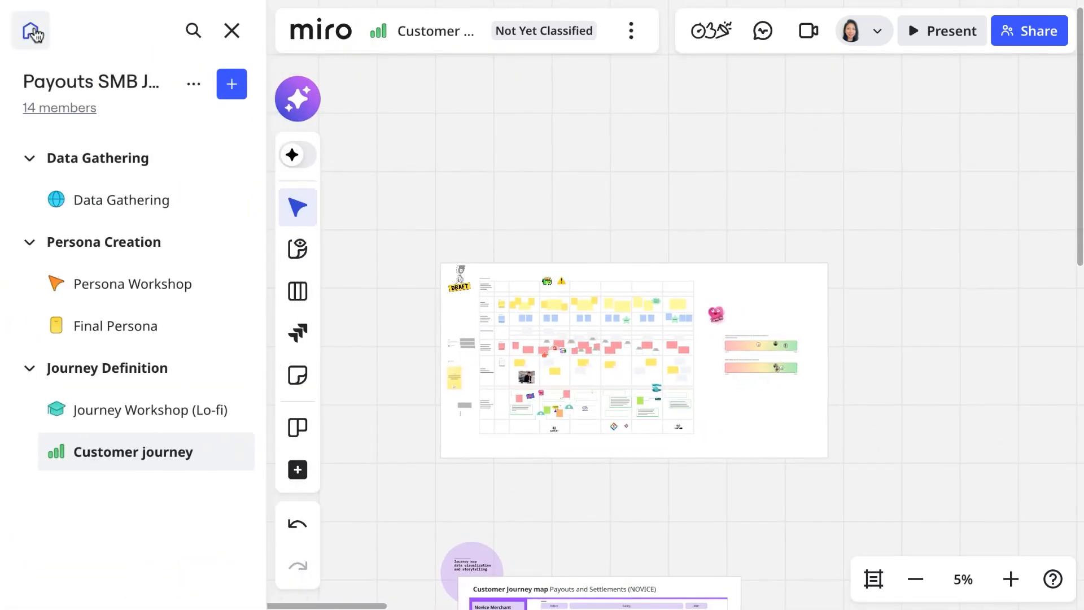
mouse_move(160, 242)
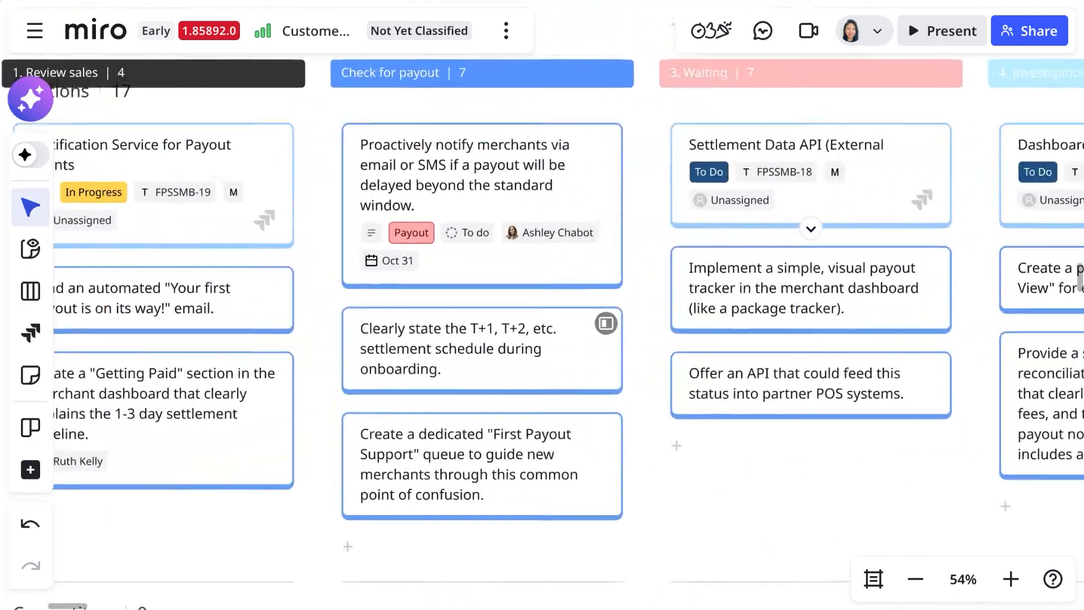
scroll("down", 3)
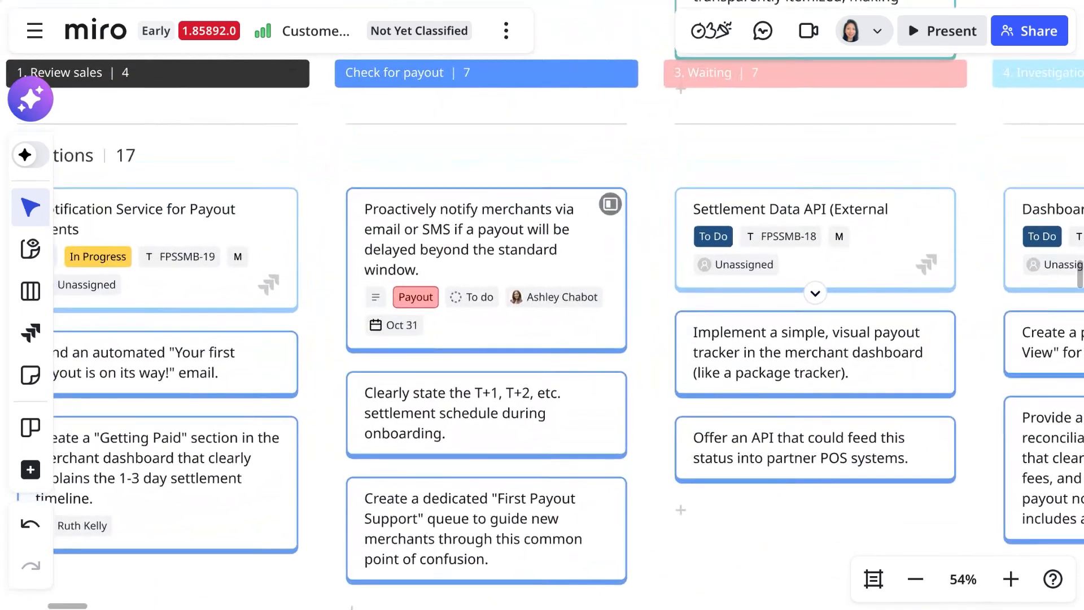
mouse_move(570, 267)
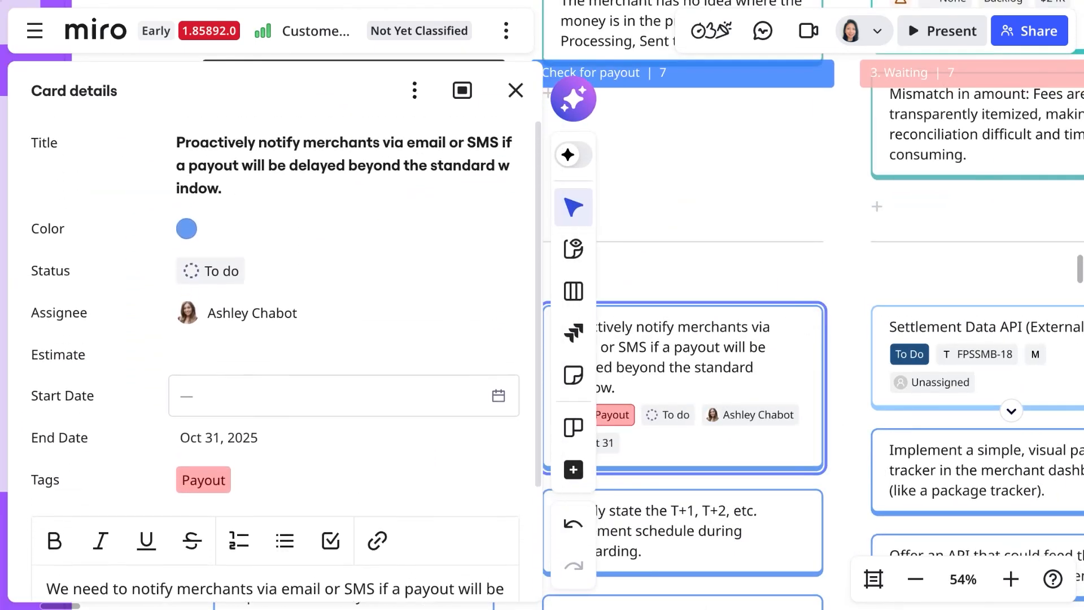
left_click(514, 90)
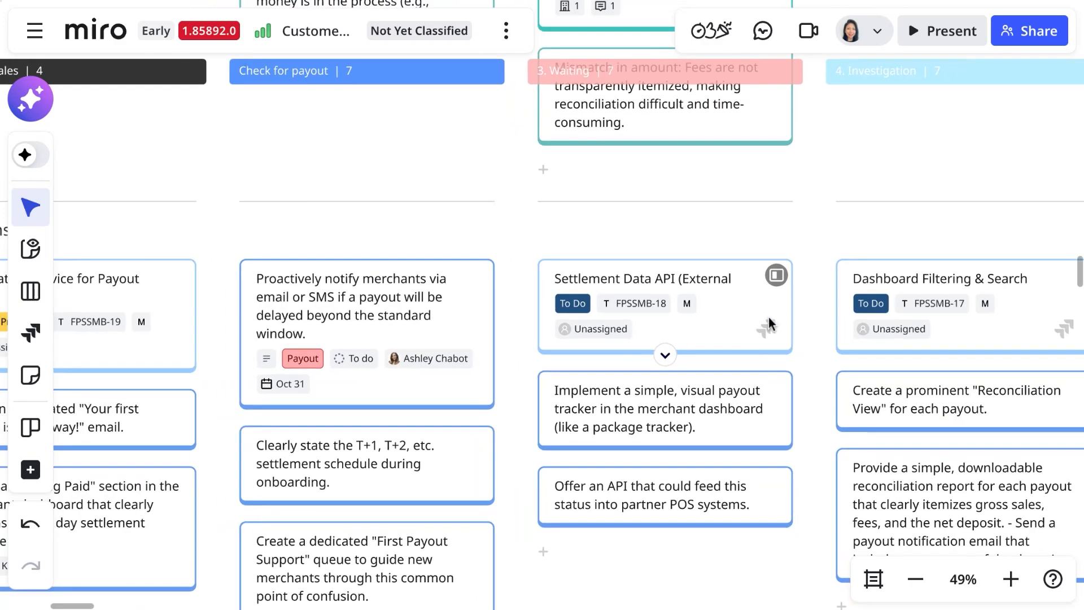
left_click(913, 579)
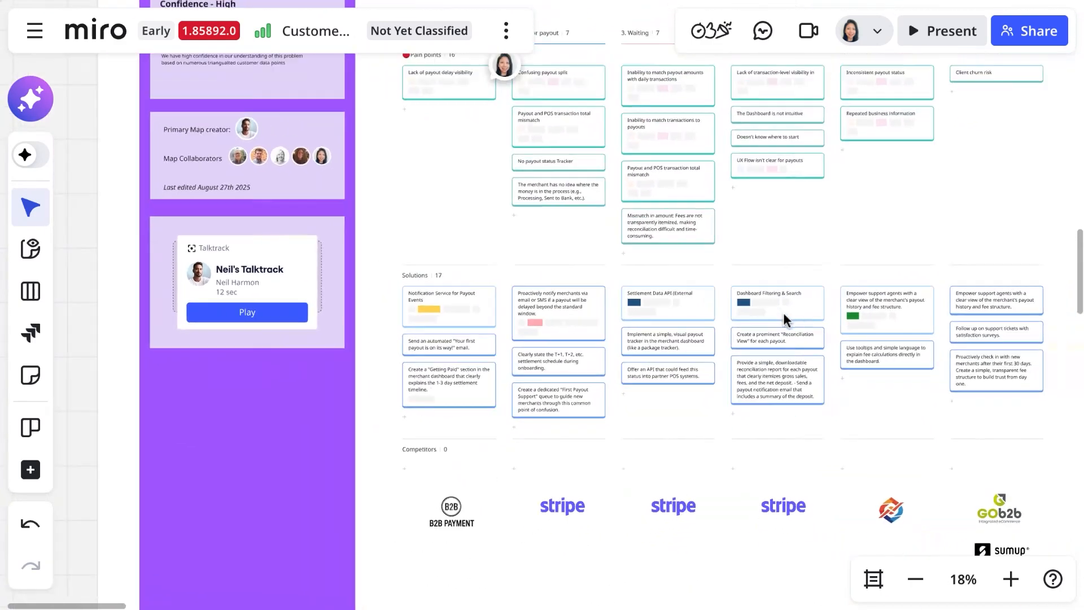
scroll("down", 3)
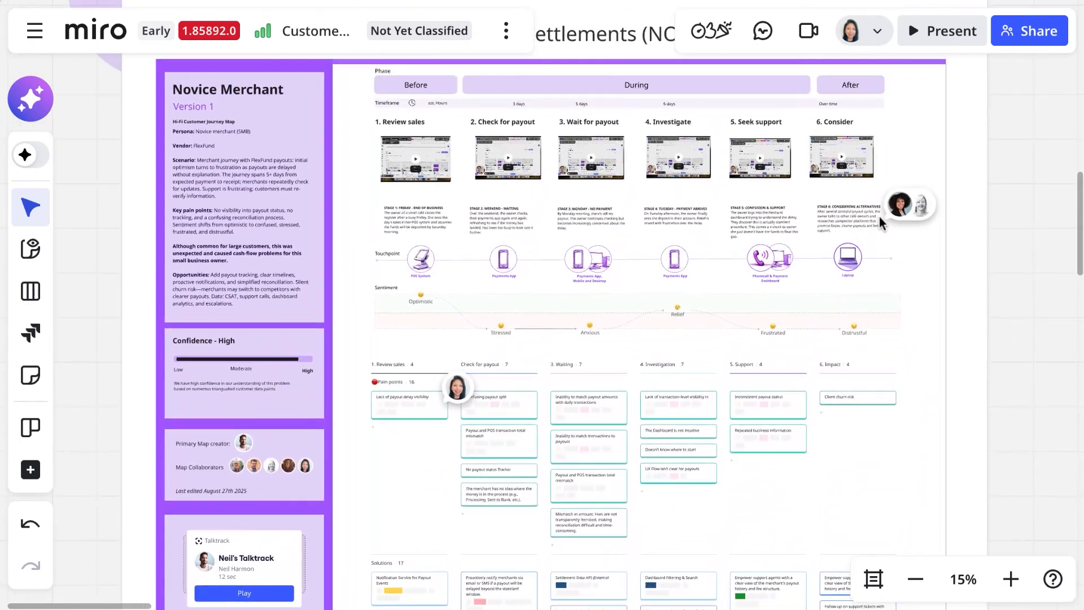
left_click(909, 204)
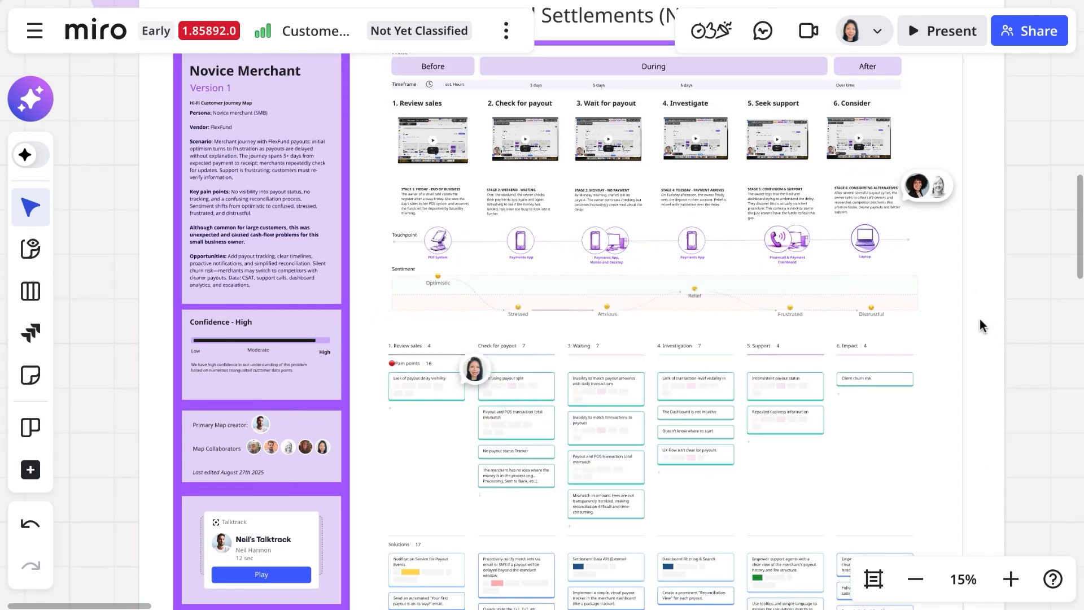
scroll("down", 3)
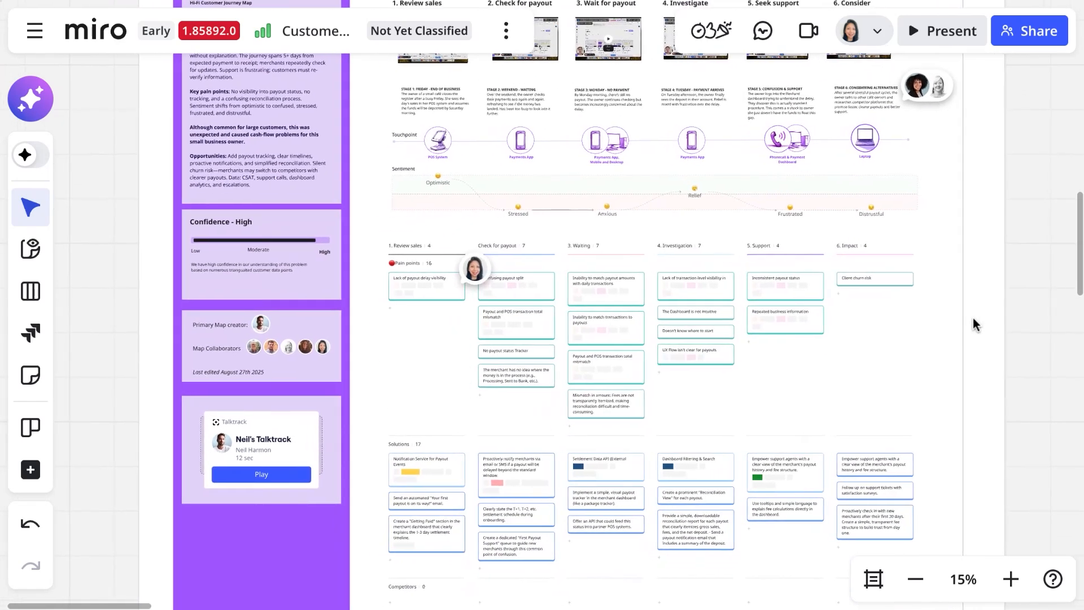